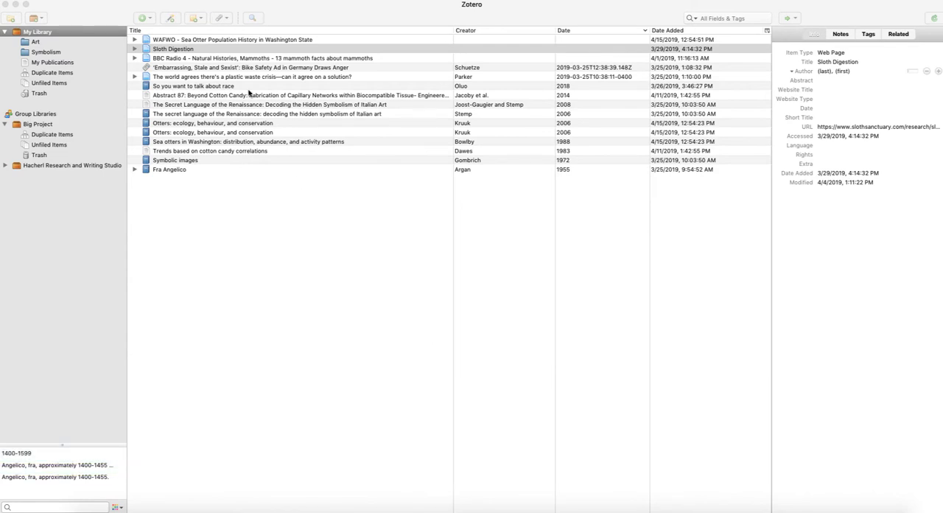
# Step: Select the 'WAFWO - Sea Otter Population History' web page item
pyautogui.click(233, 39)
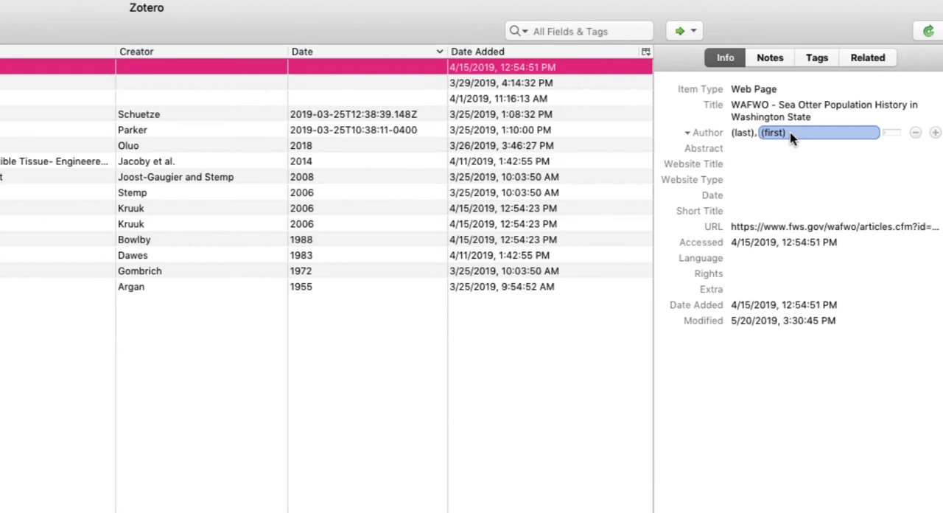
pyautogui.moveTo(891, 133)
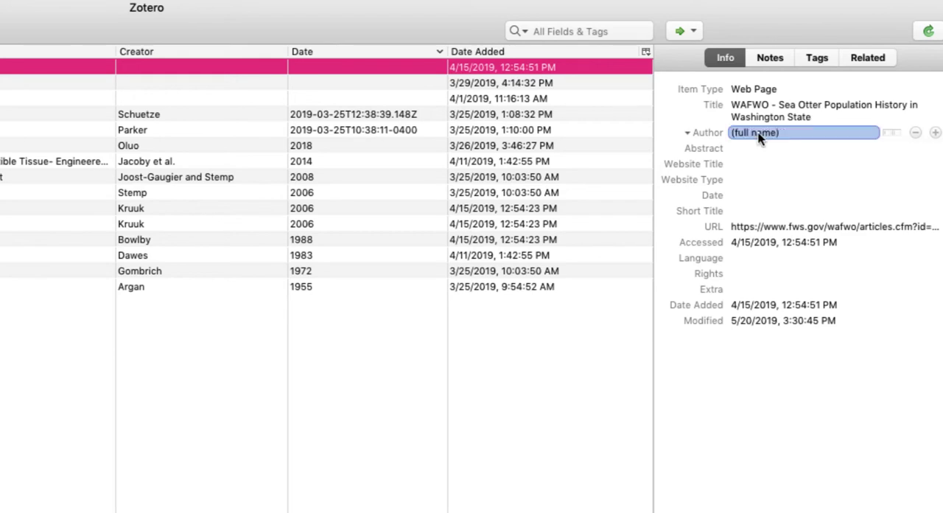
# Step: Enter WAFWO as the author, then split the author into last and first names
pyautogui.write('WAFWO')
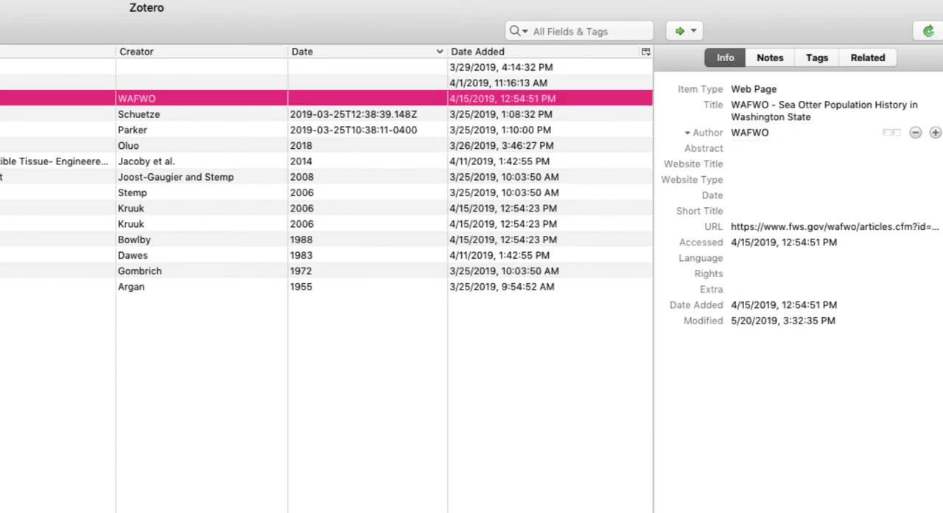
pyautogui.moveTo(892, 132)
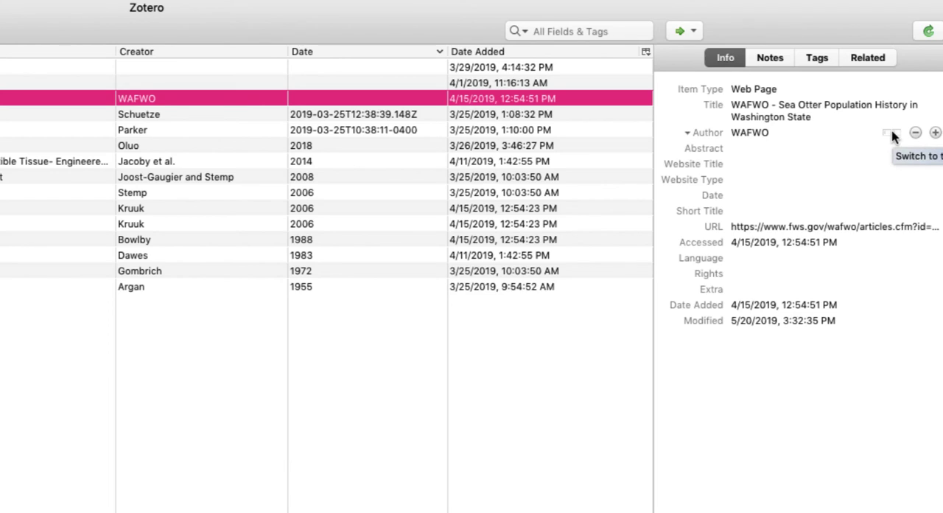
pyautogui.click(893, 133)
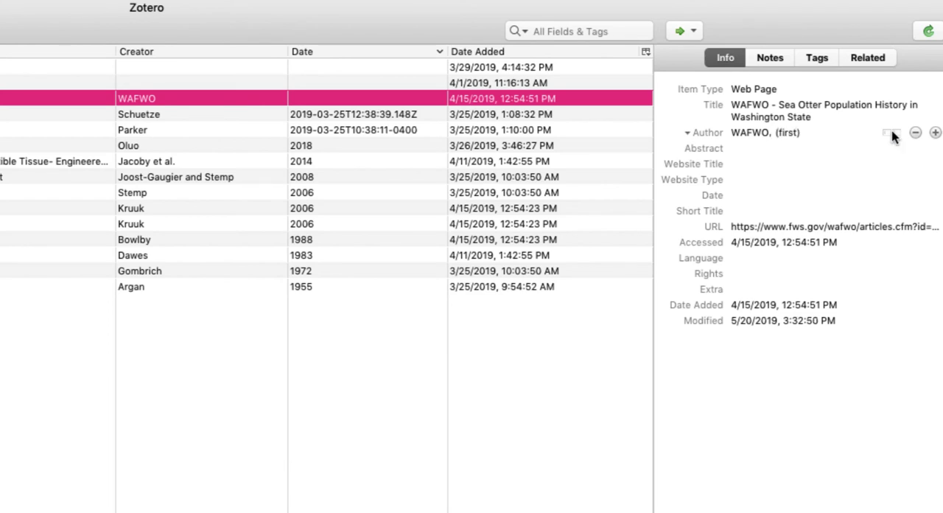